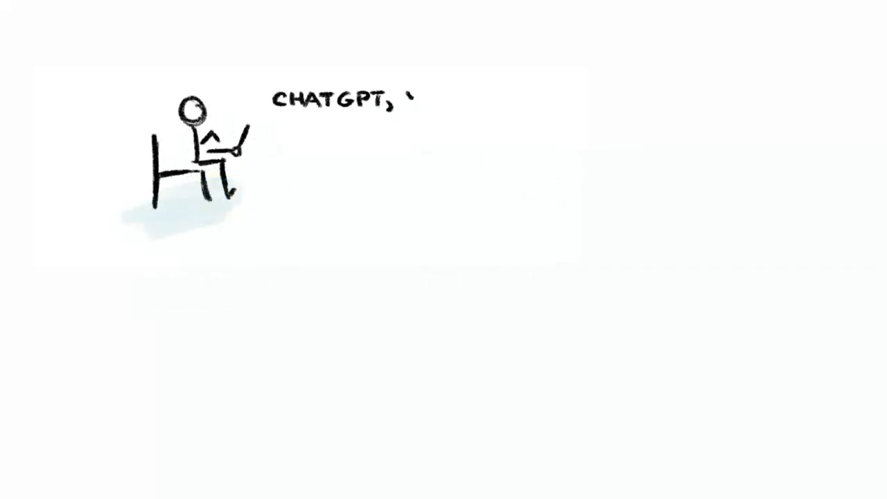
pyautogui.write("YOU'RE MY SECOND BRAIN")
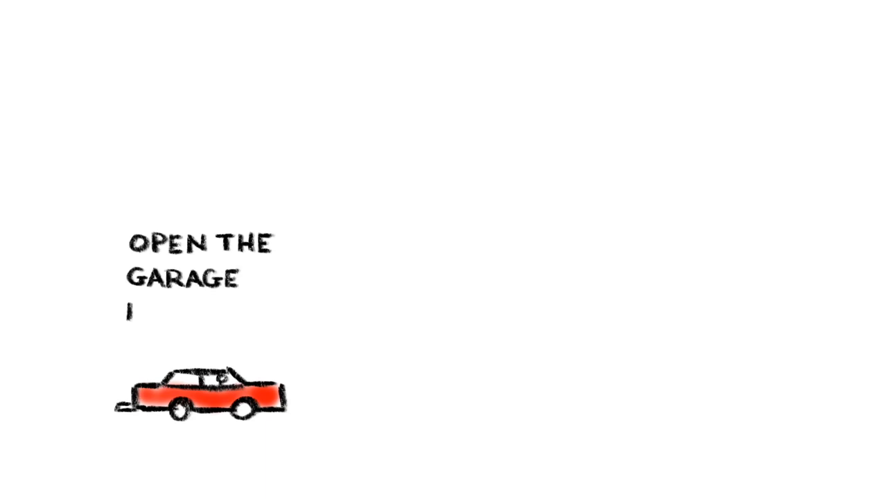
pyautogui.write('DOOR ALEXA!')
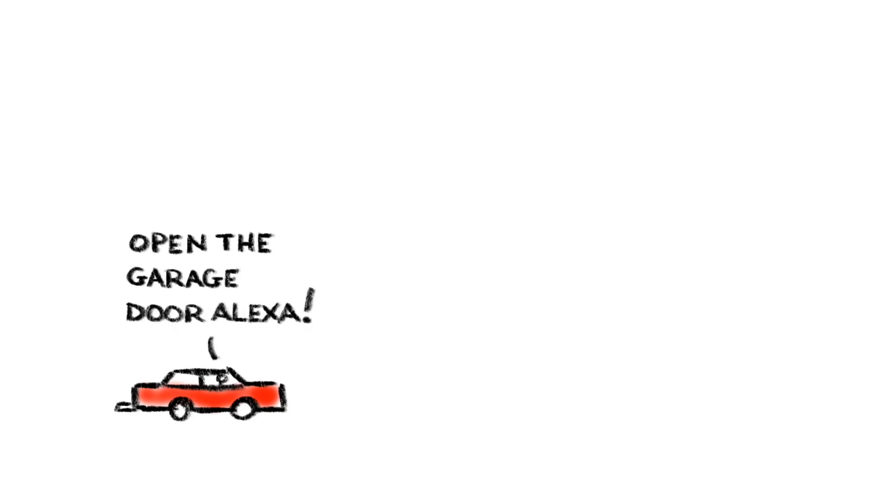